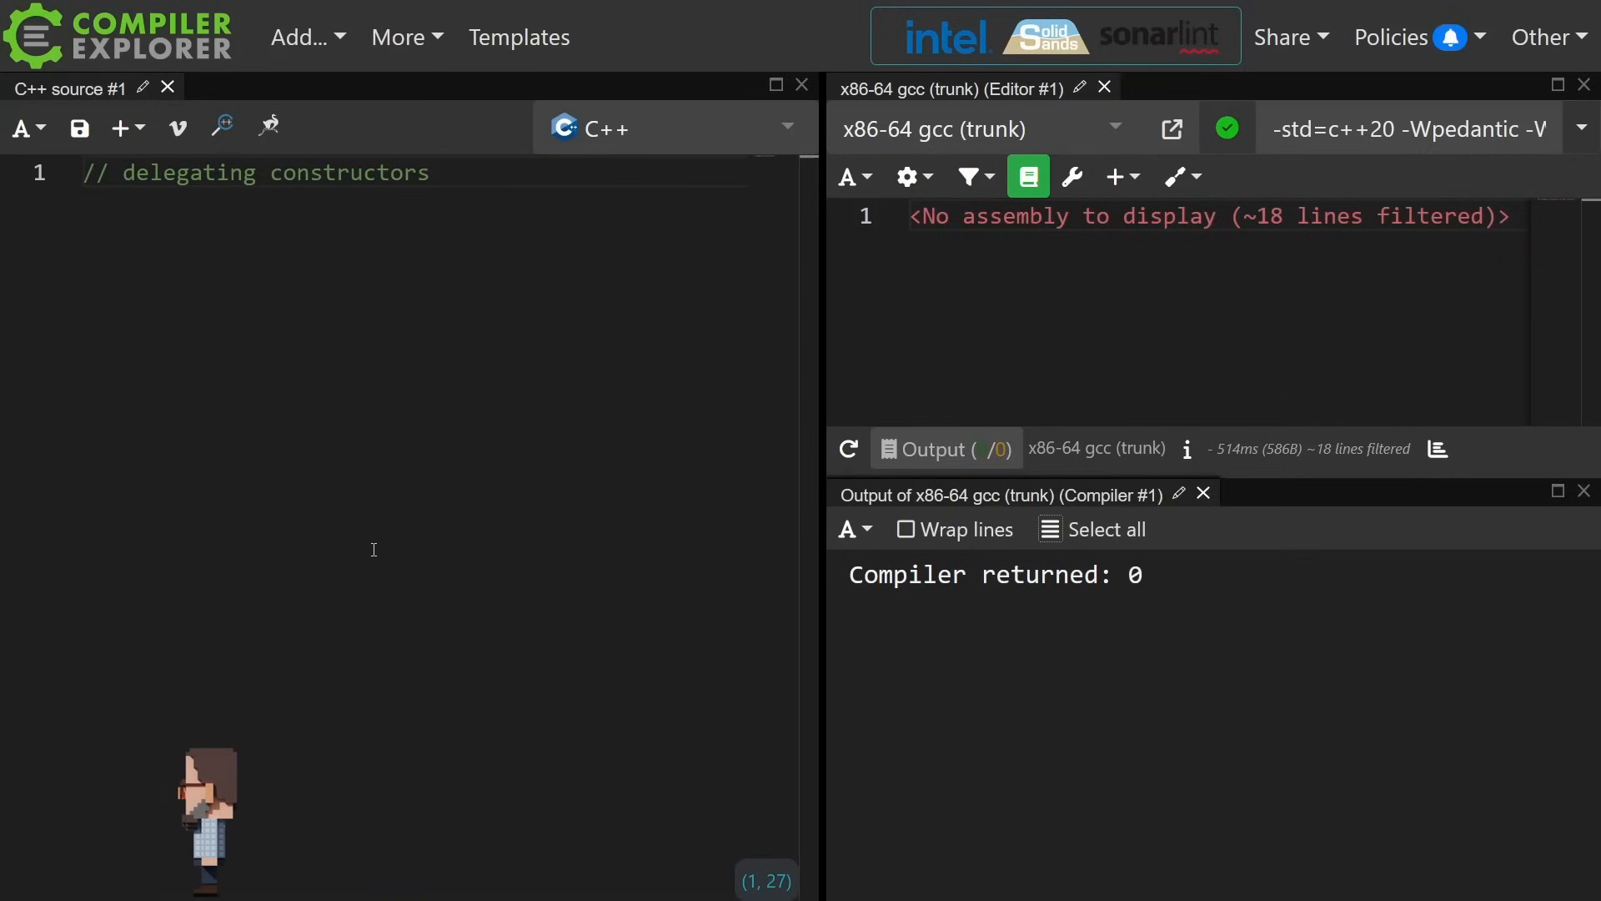
Write struct S with S() : S(42) {}, S(int _x) : x{_x} {}, int x, and main declaring S s(10).
{"action": "key", "text": "Enter"}
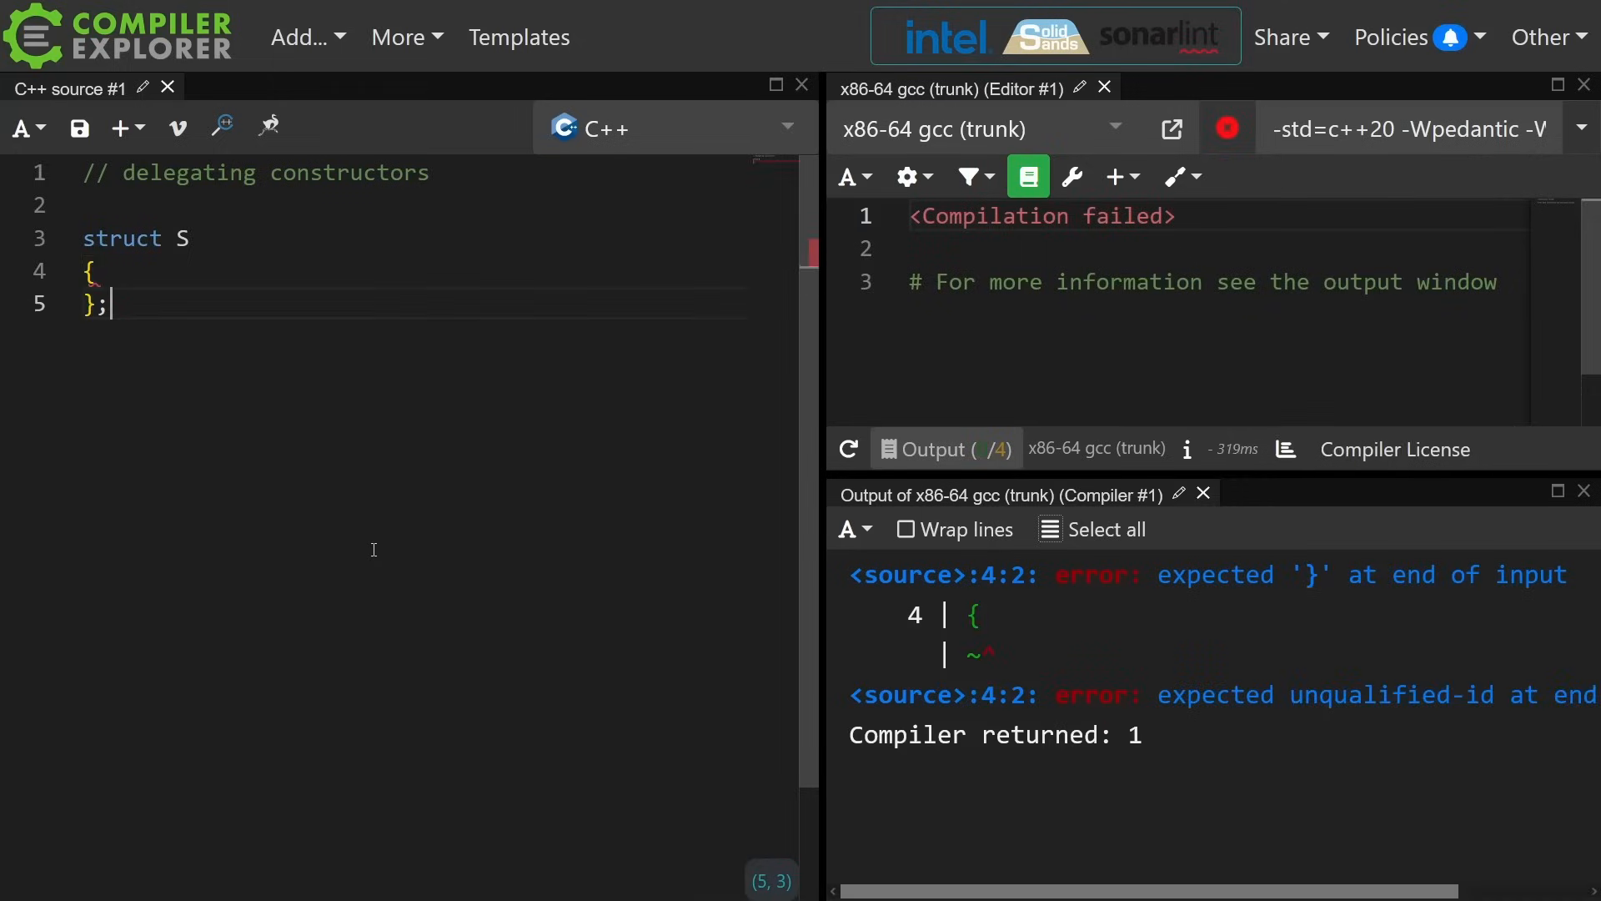
{"action": "type", "text": "S() : S(42) {}"}
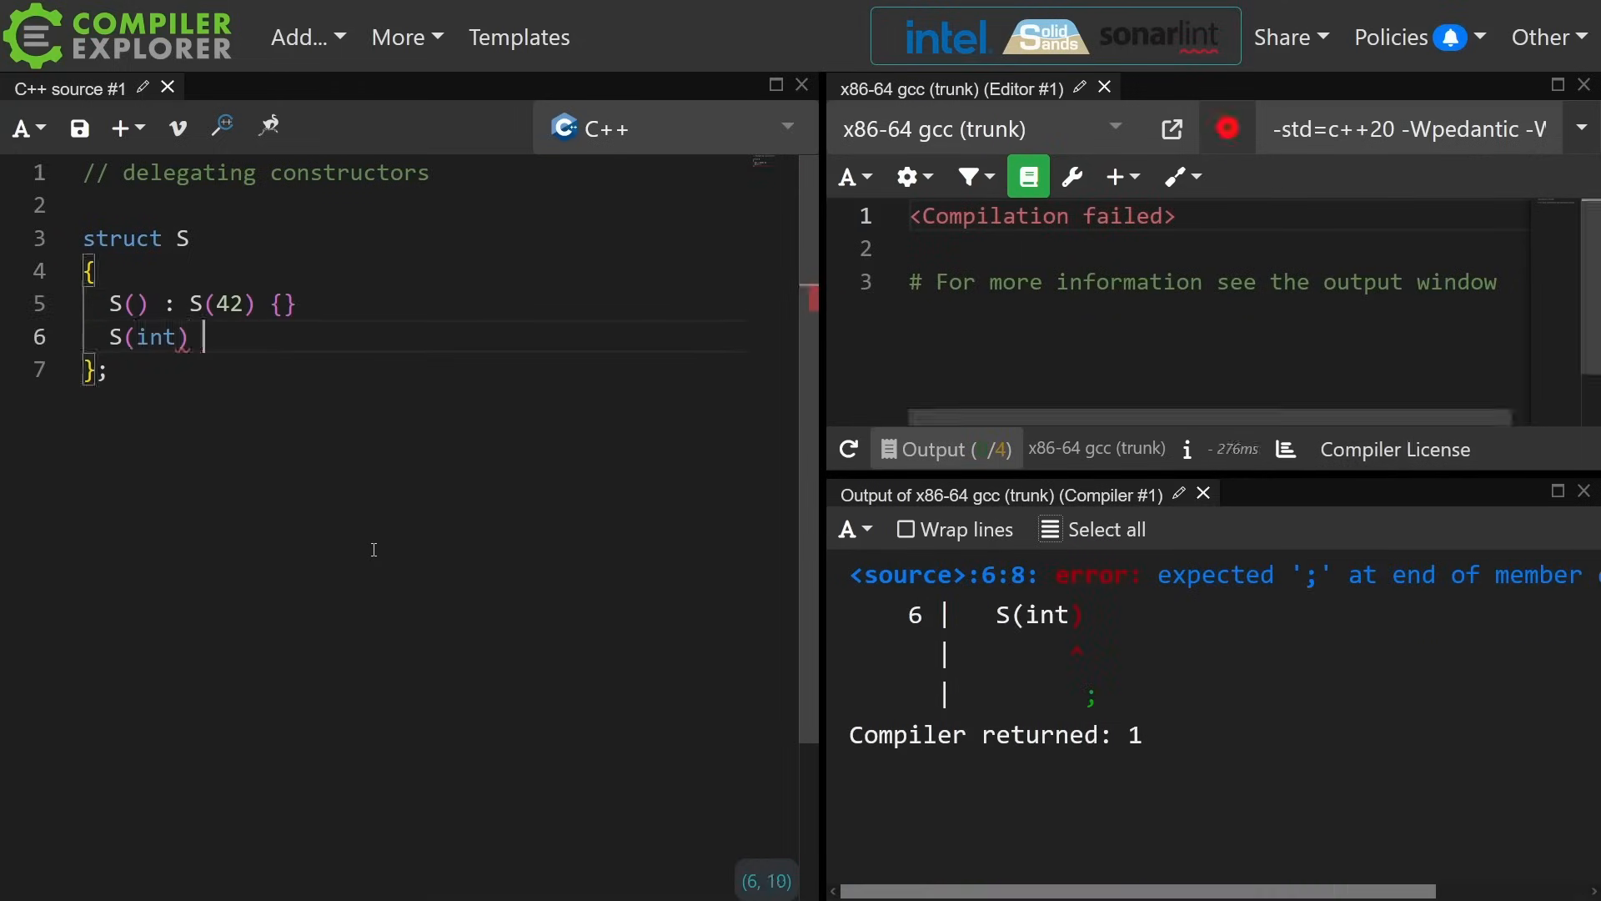
{"action": "type", "text": "_x) : x{_x} {}"}
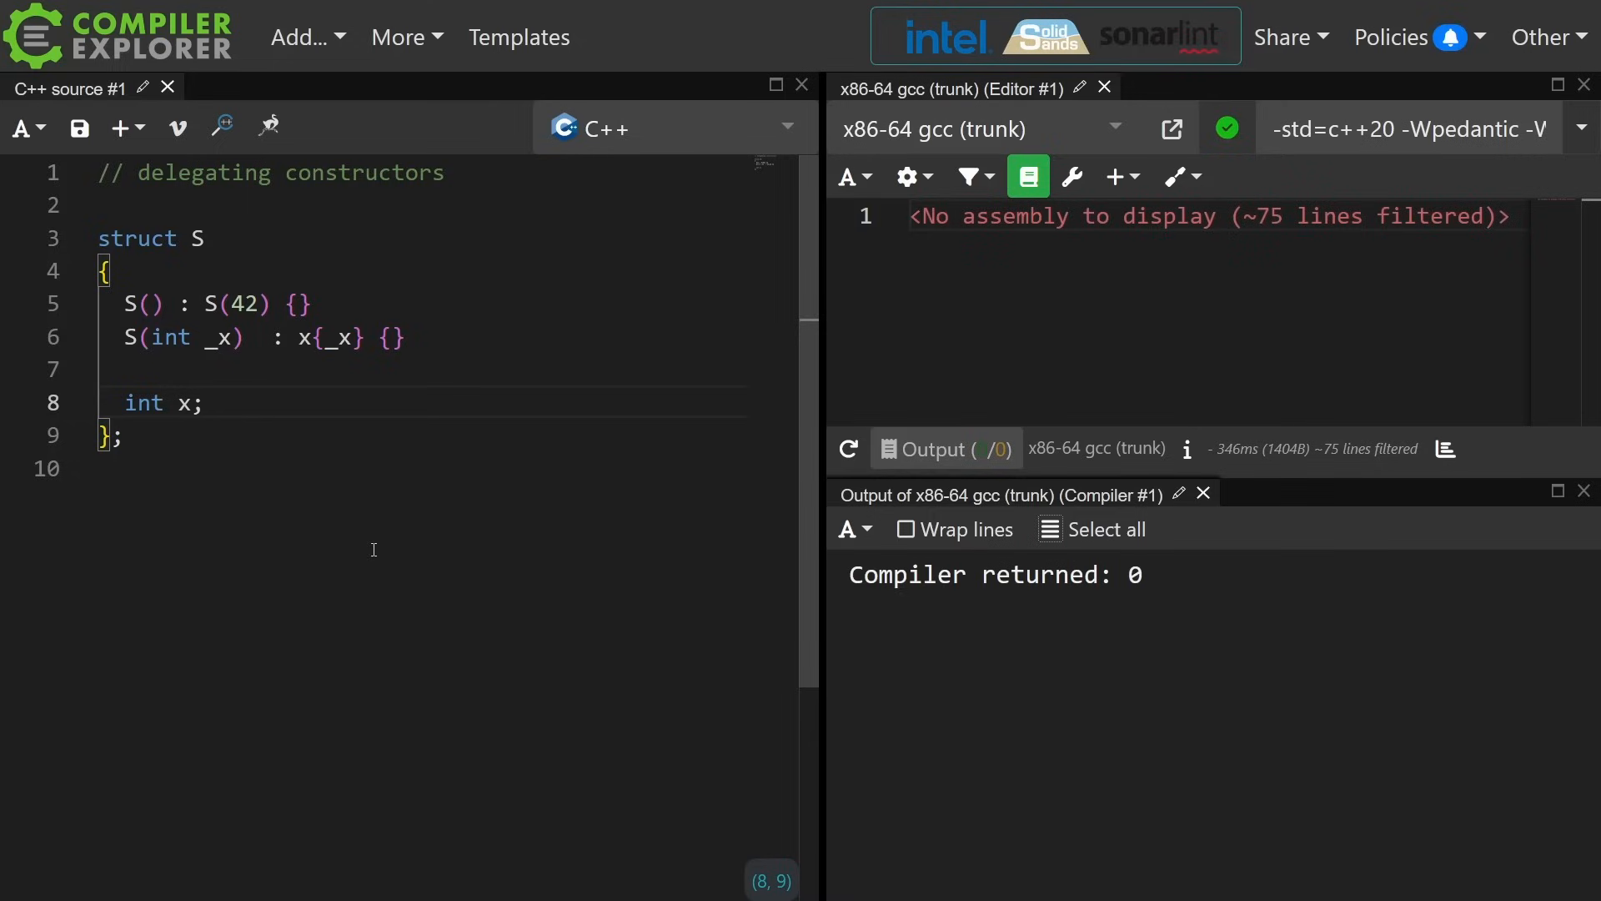
{"action": "type", "text": "int main()"}
{"action": "type", "text": "S s(10);"}
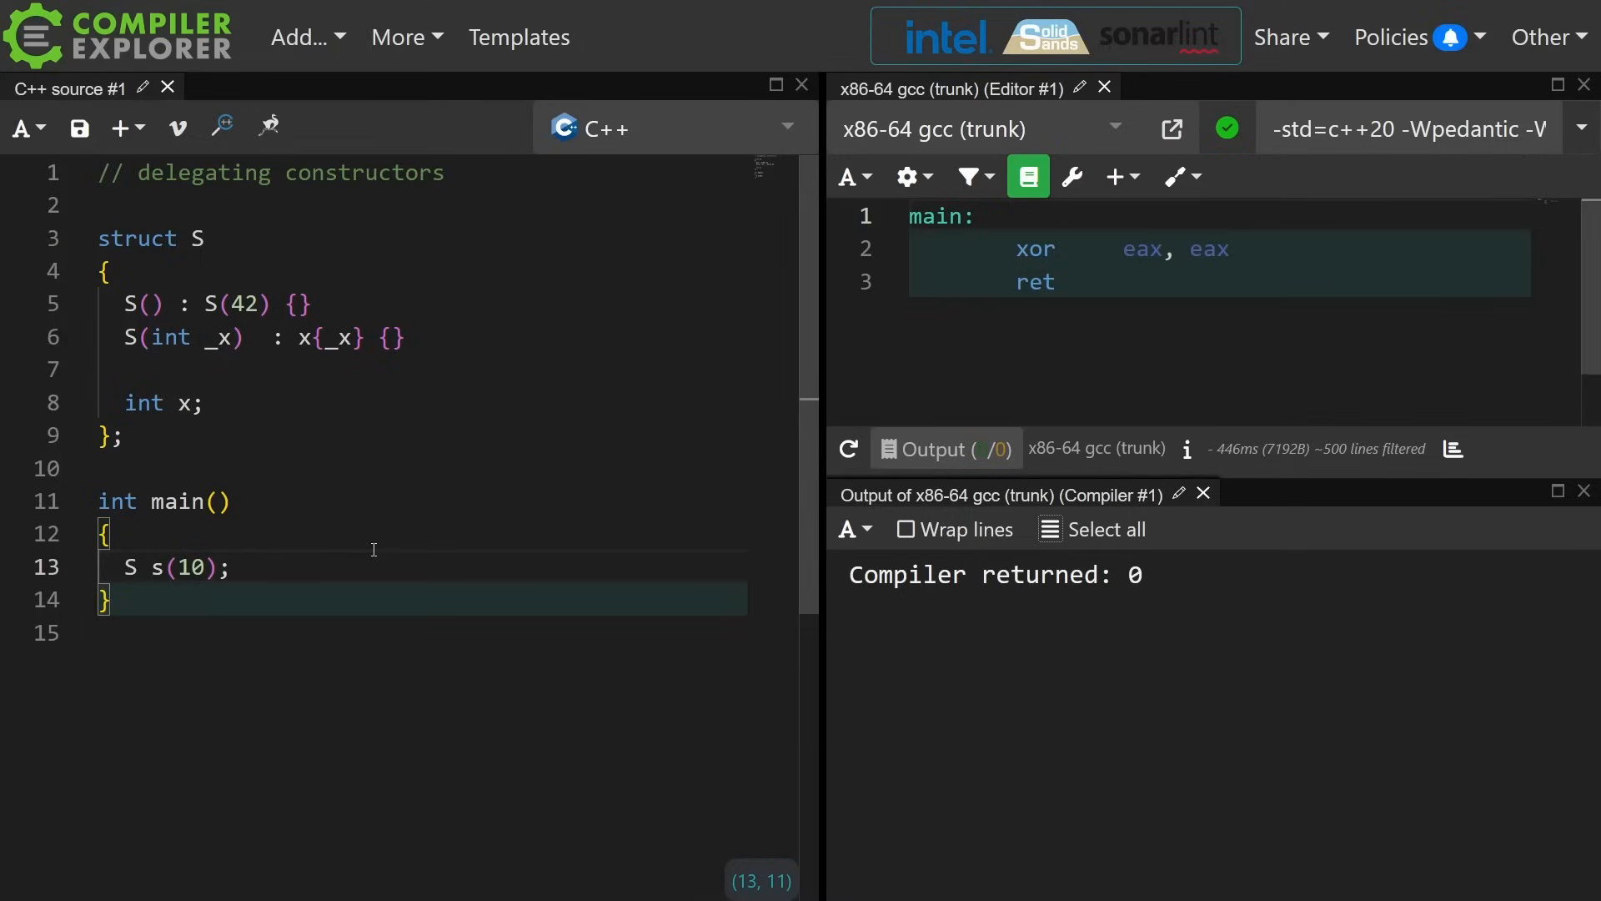
Remove the 10 argument so main default-constructs S, then highlight the constructors and 42.
{"action": "left_click", "coordinate": [187, 568]}
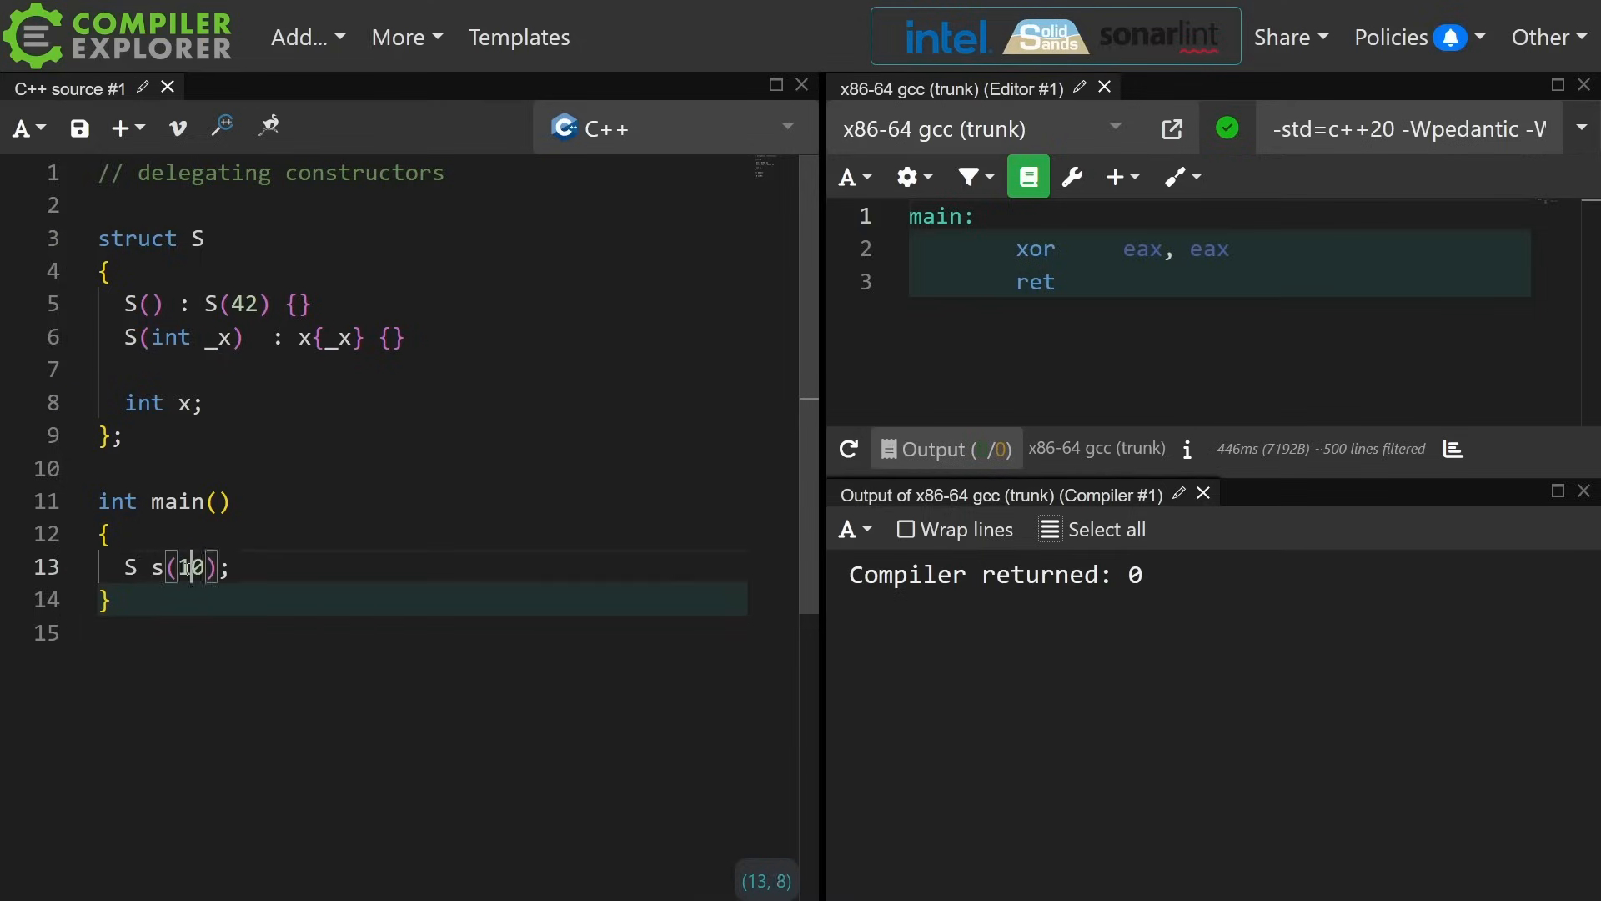
{"action": "double_click", "coordinate": [189, 567]}
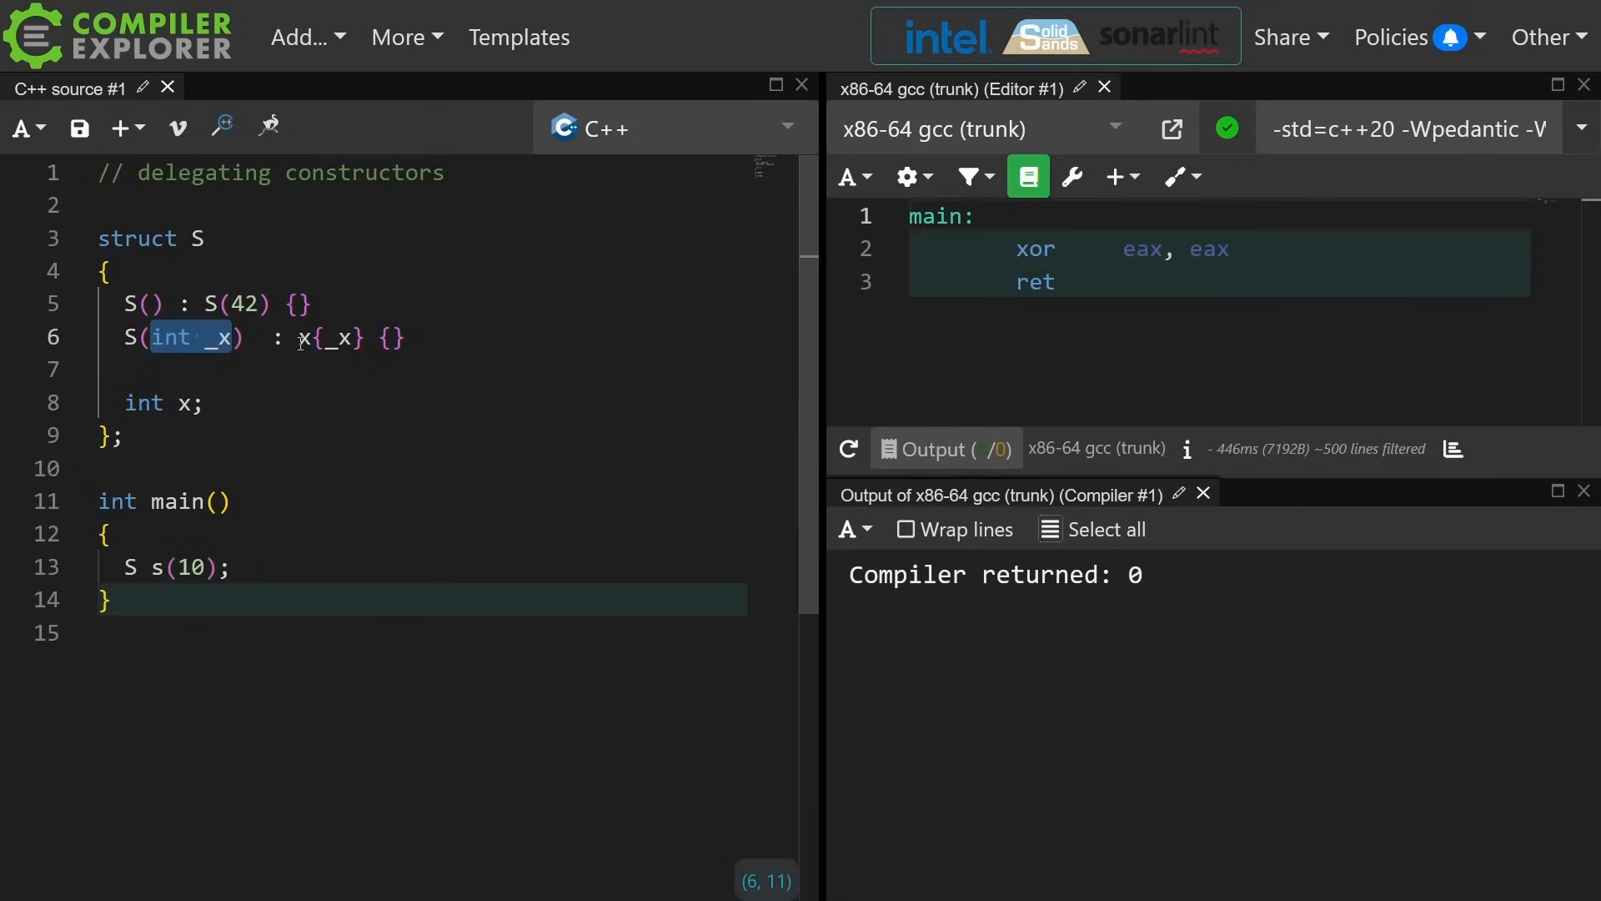
{"action": "left_click", "coordinate": [181, 402]}
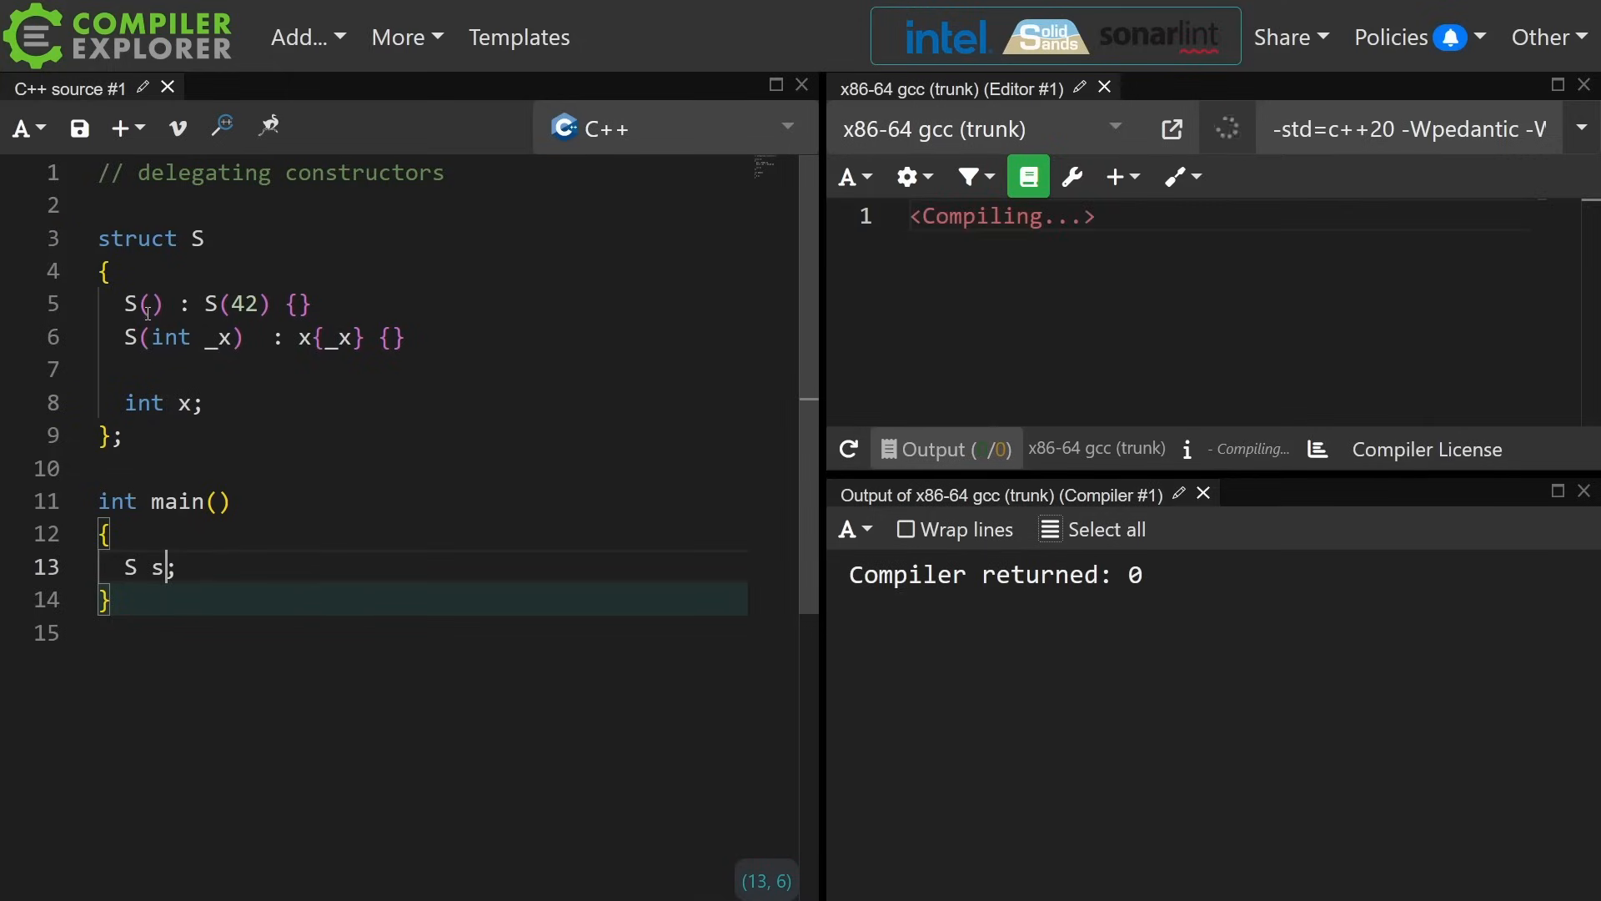
{"action": "double_click", "coordinate": [242, 304]}
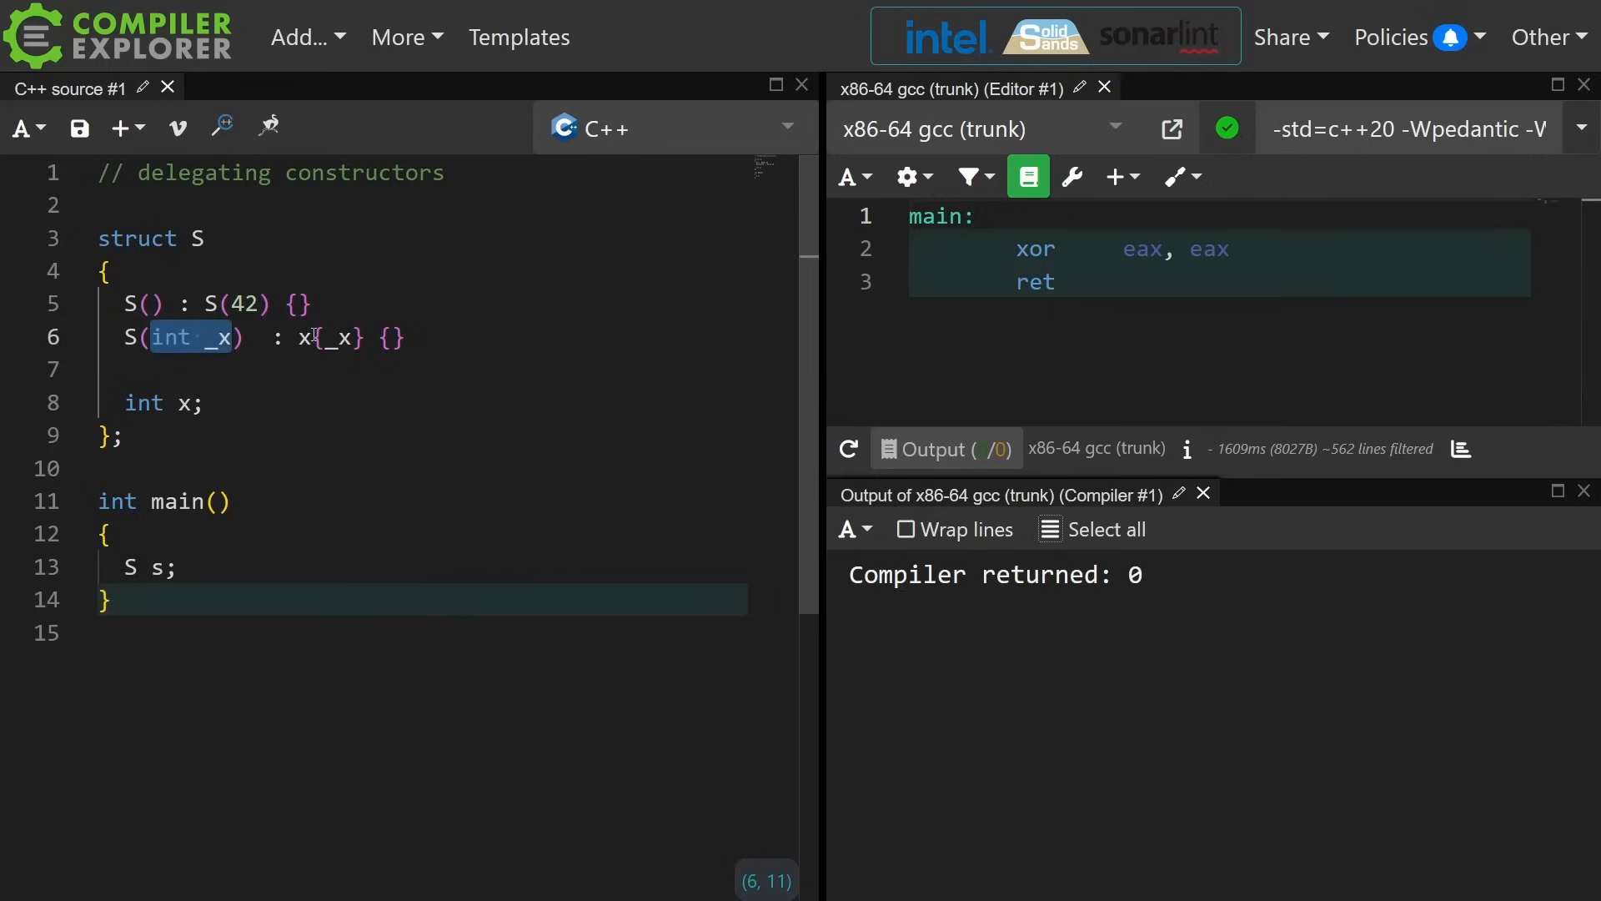
{"action": "left_click", "coordinate": [181, 401]}
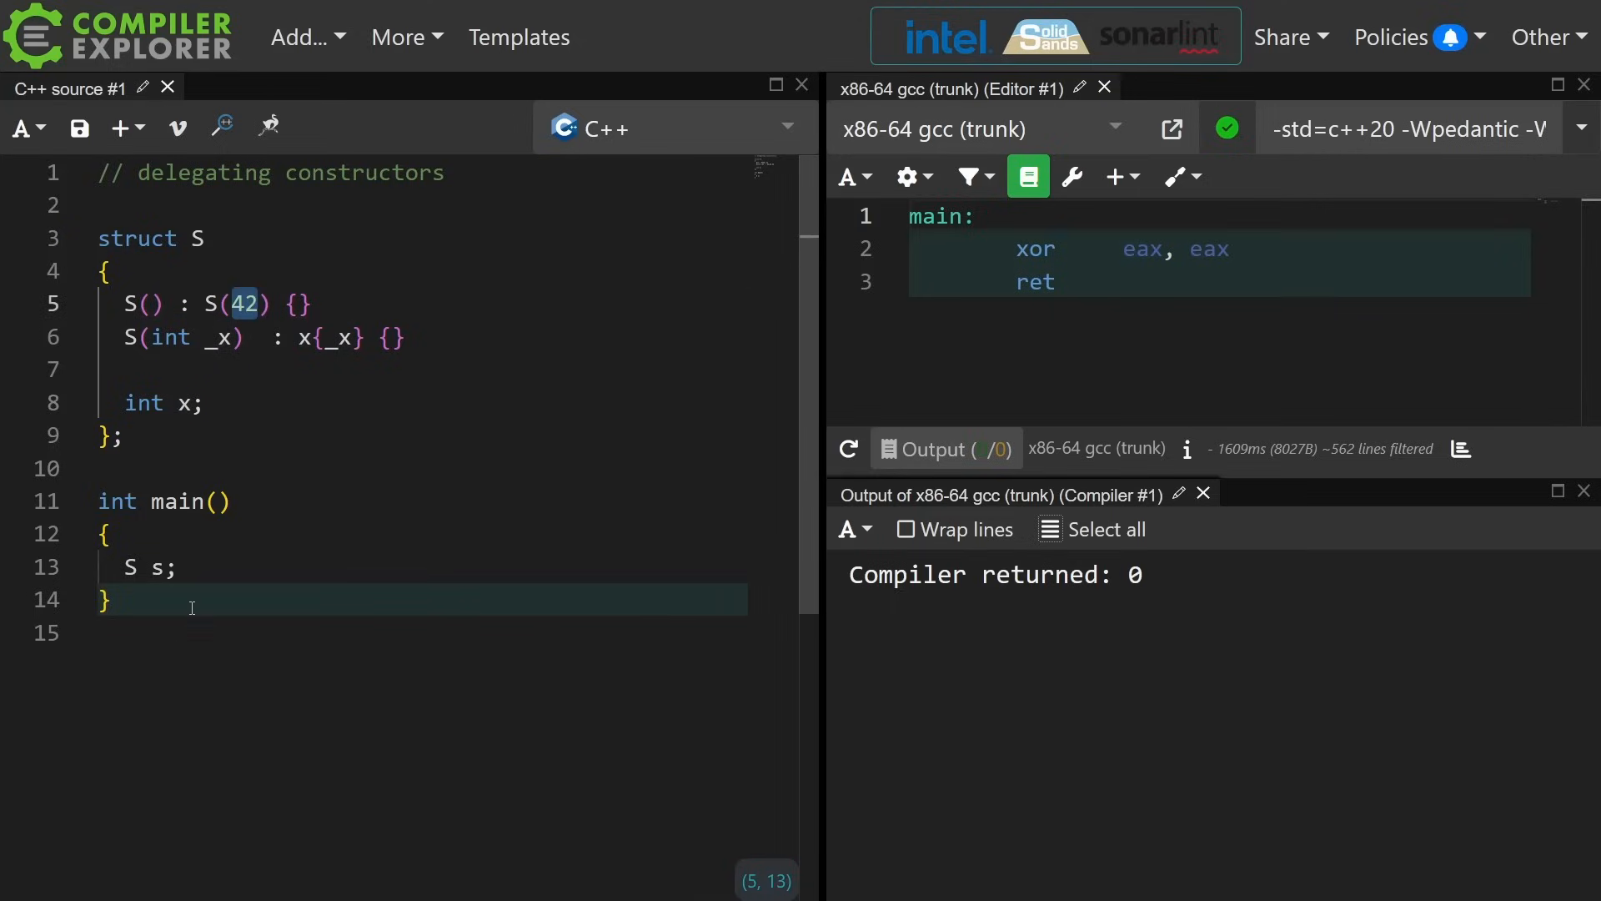
Make main return s.x, point out member x, and add a line above struct S.
{"action": "type", "text": "return s"}
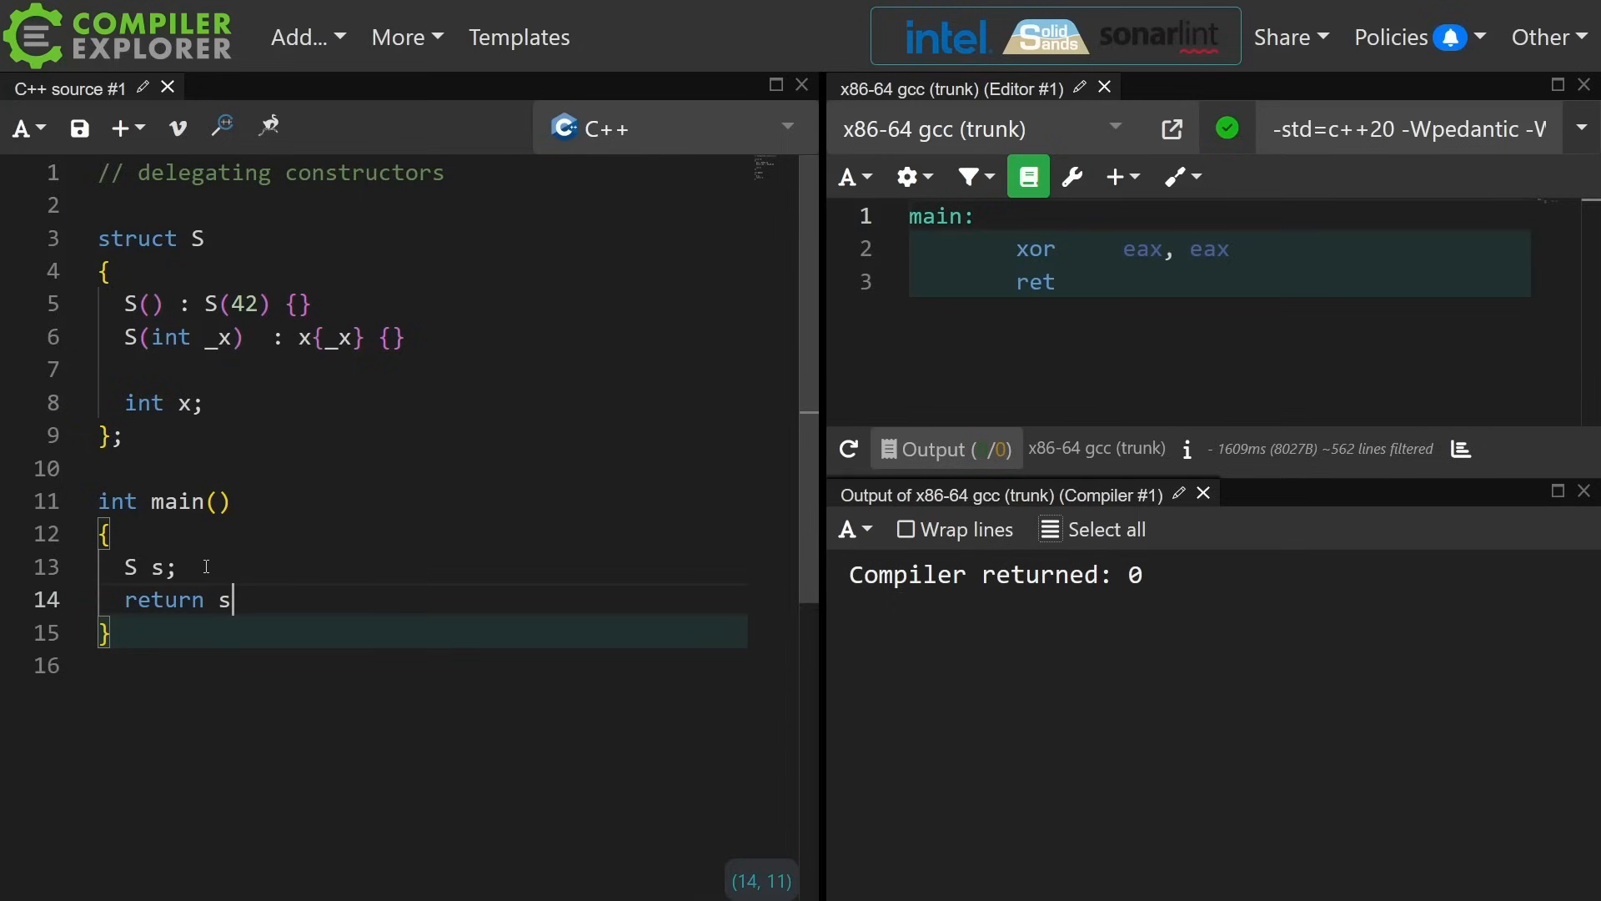
{"action": "type", "text": ".x;"}
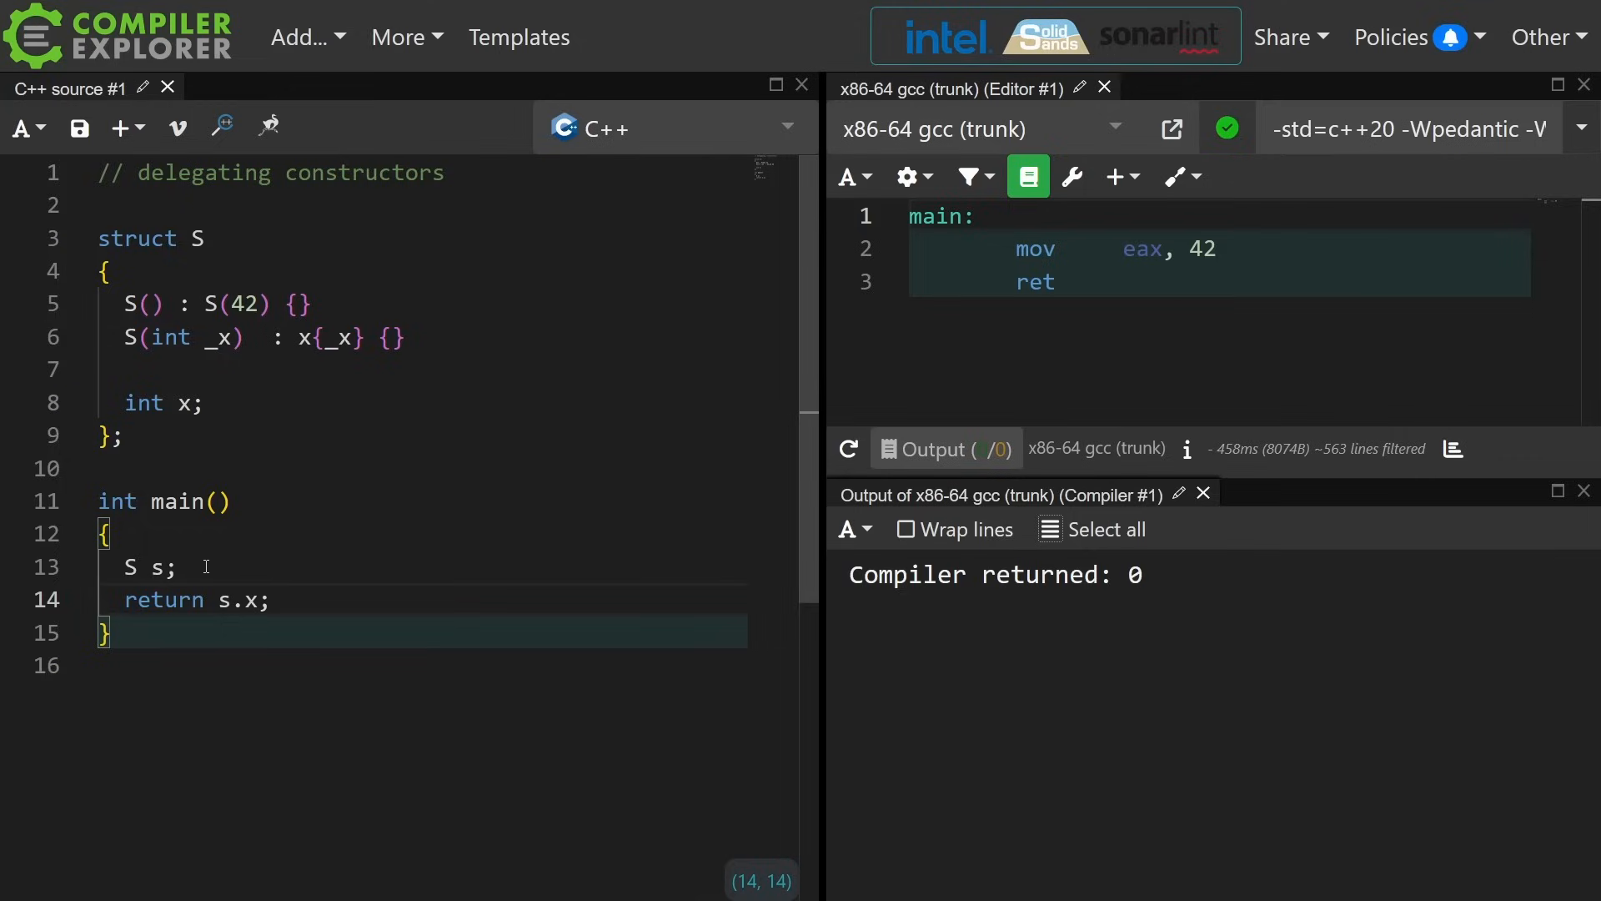
{"action": "left_click", "coordinate": [205, 402]}
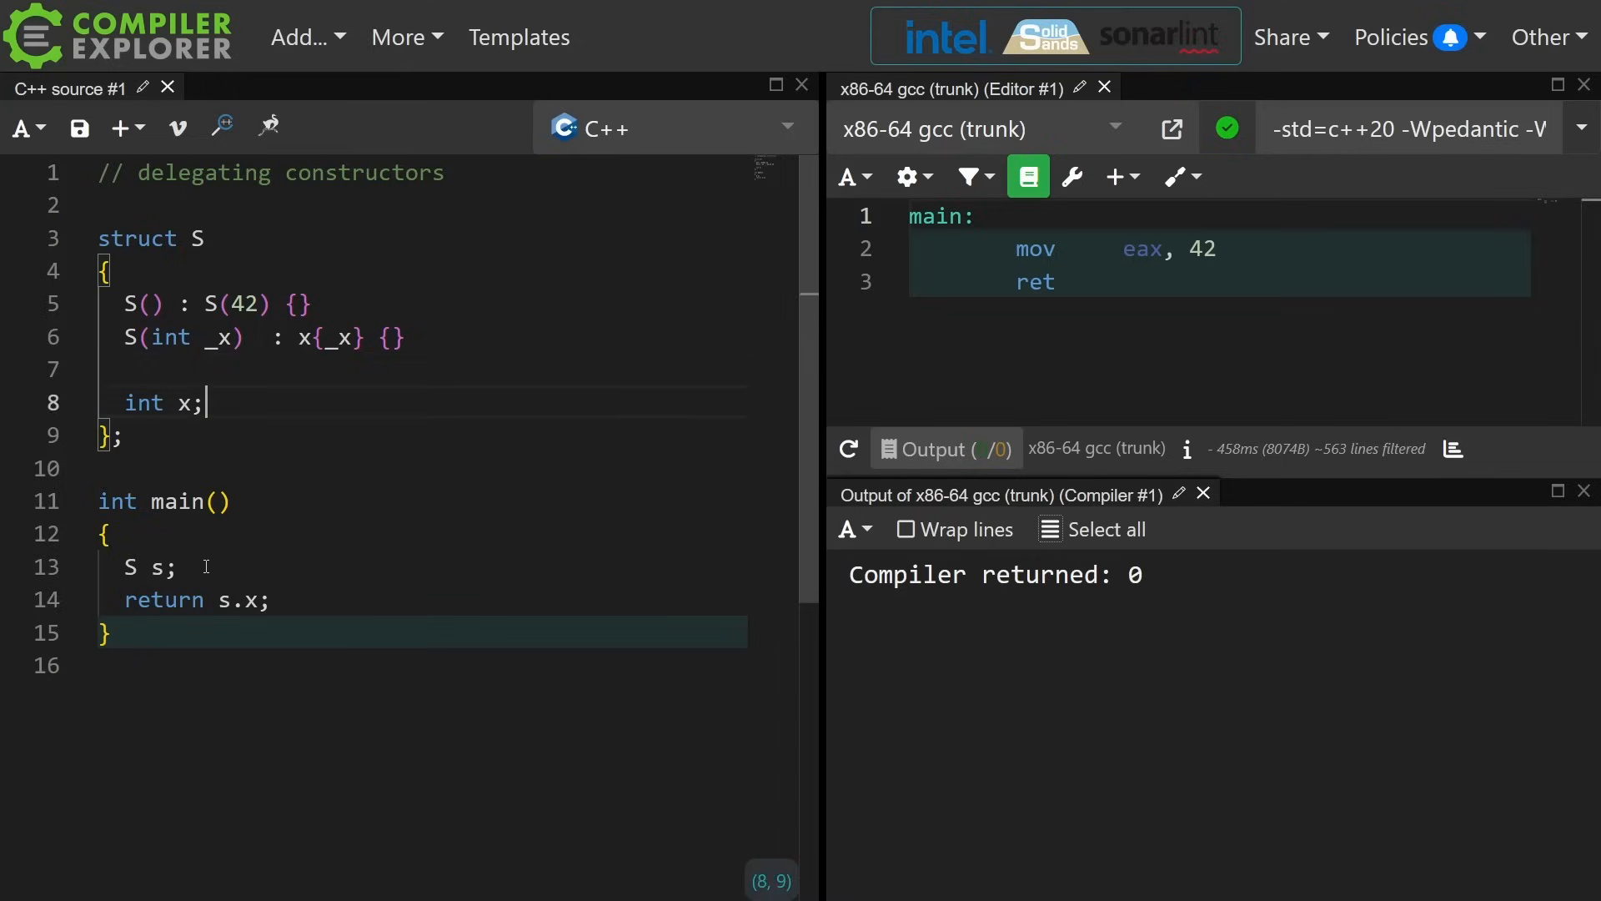
{"action": "left_click", "coordinate": [112, 369]}
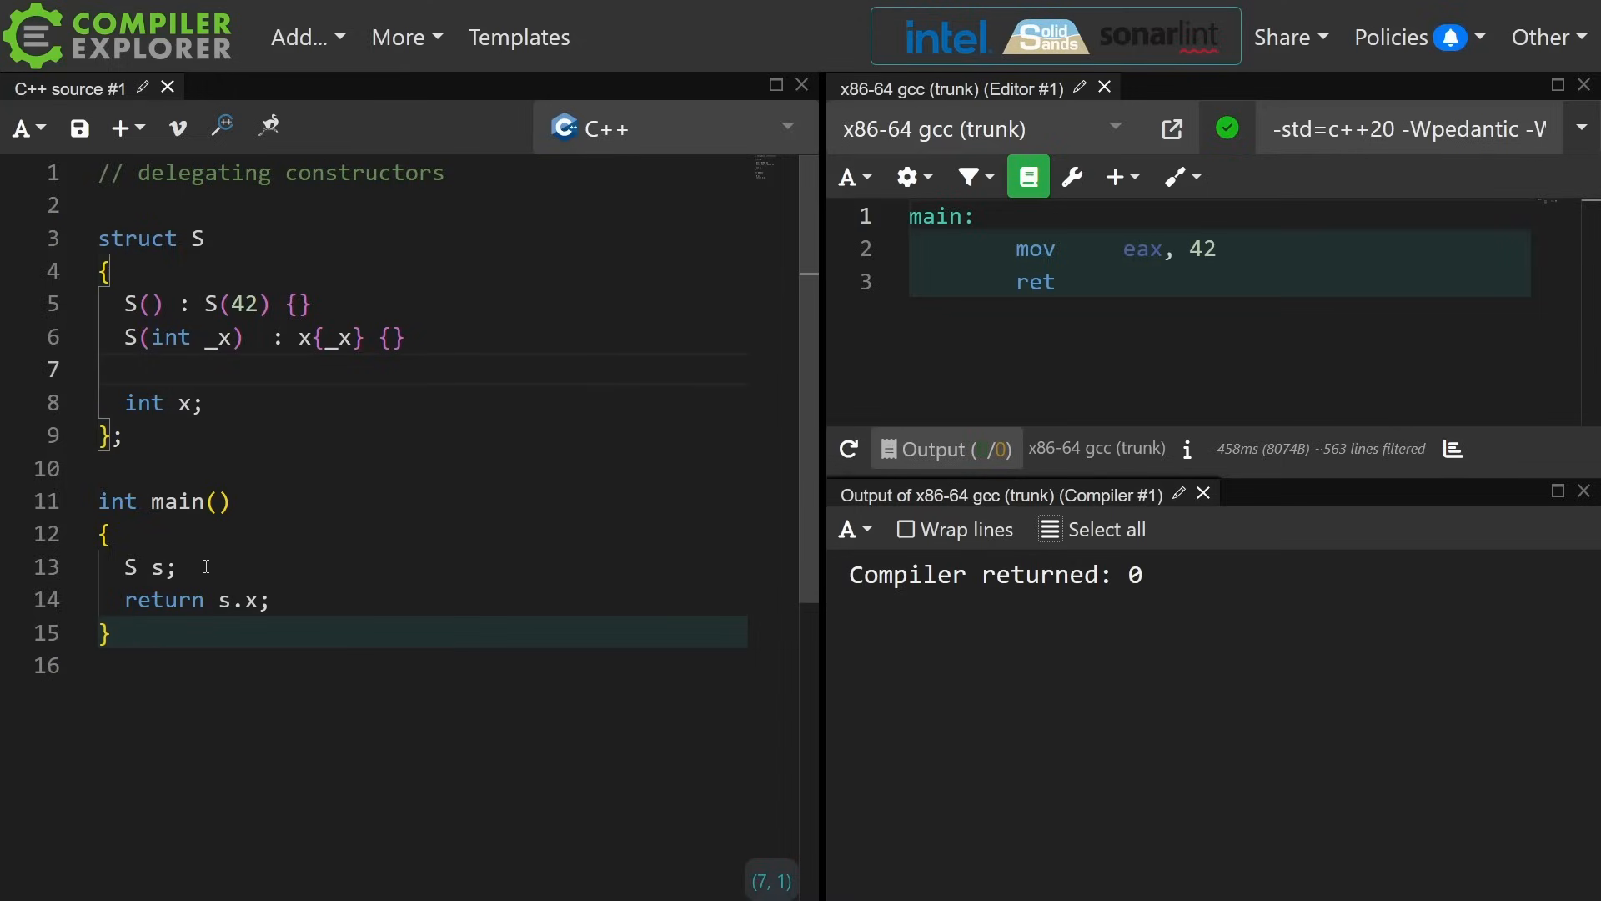
{"action": "key", "text": "Enter"}
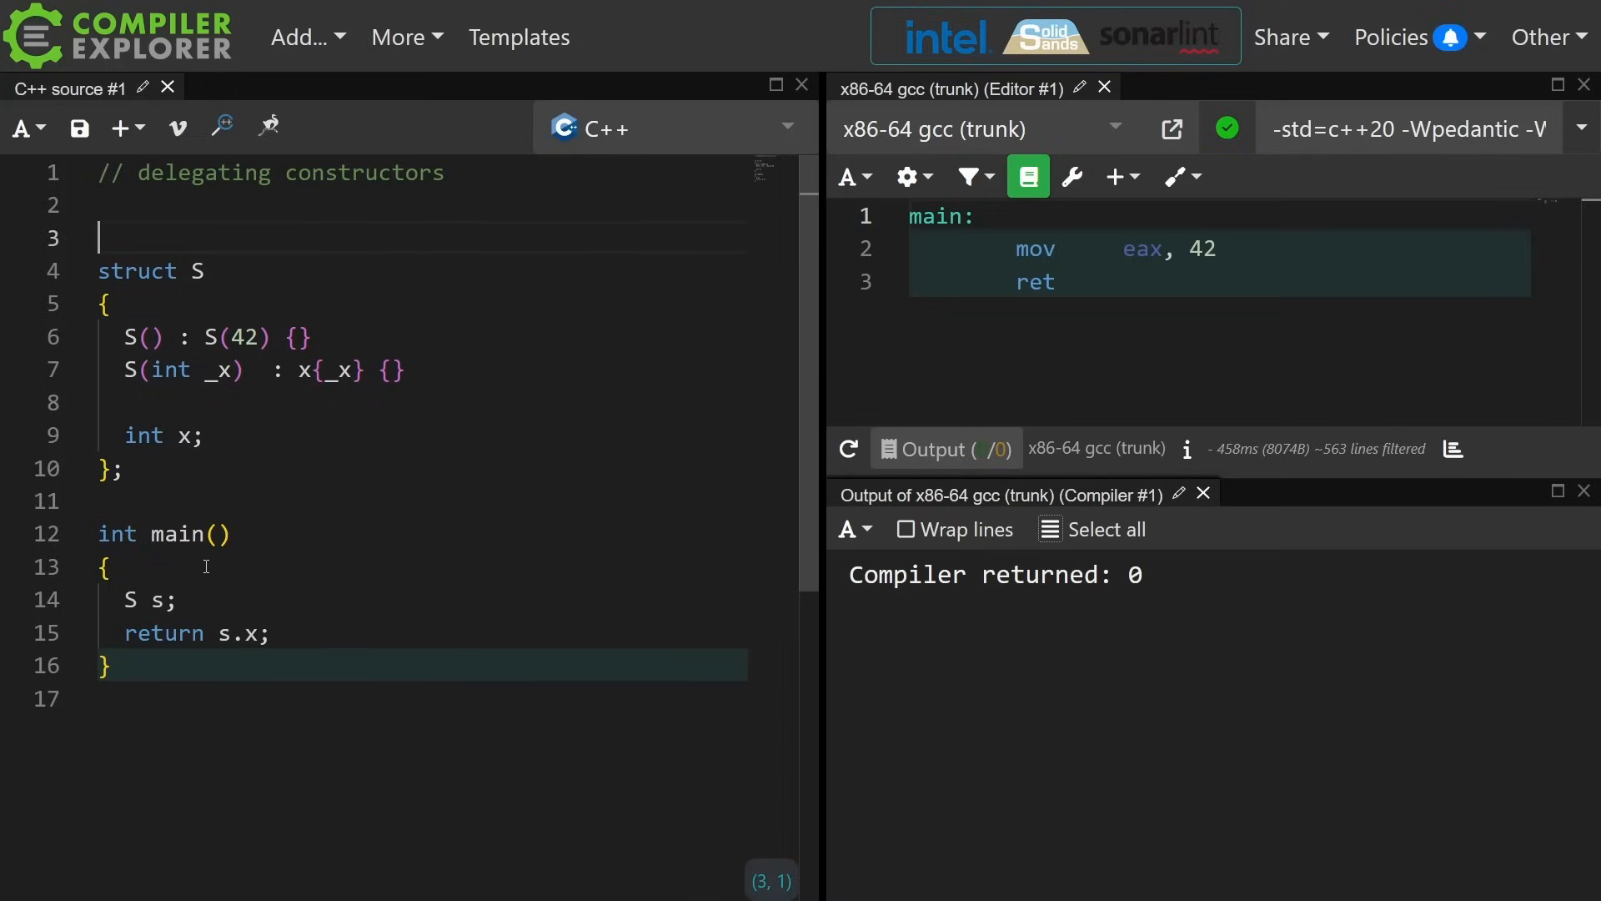
Type notes // 1. on duplicated code, // 2., and // 3. on lifetime management.
{"action": "type", "text": "// 1. if you find yourself duplicating"}
{"action": "type", "text": "//    code in a constructor: use a delegating"}
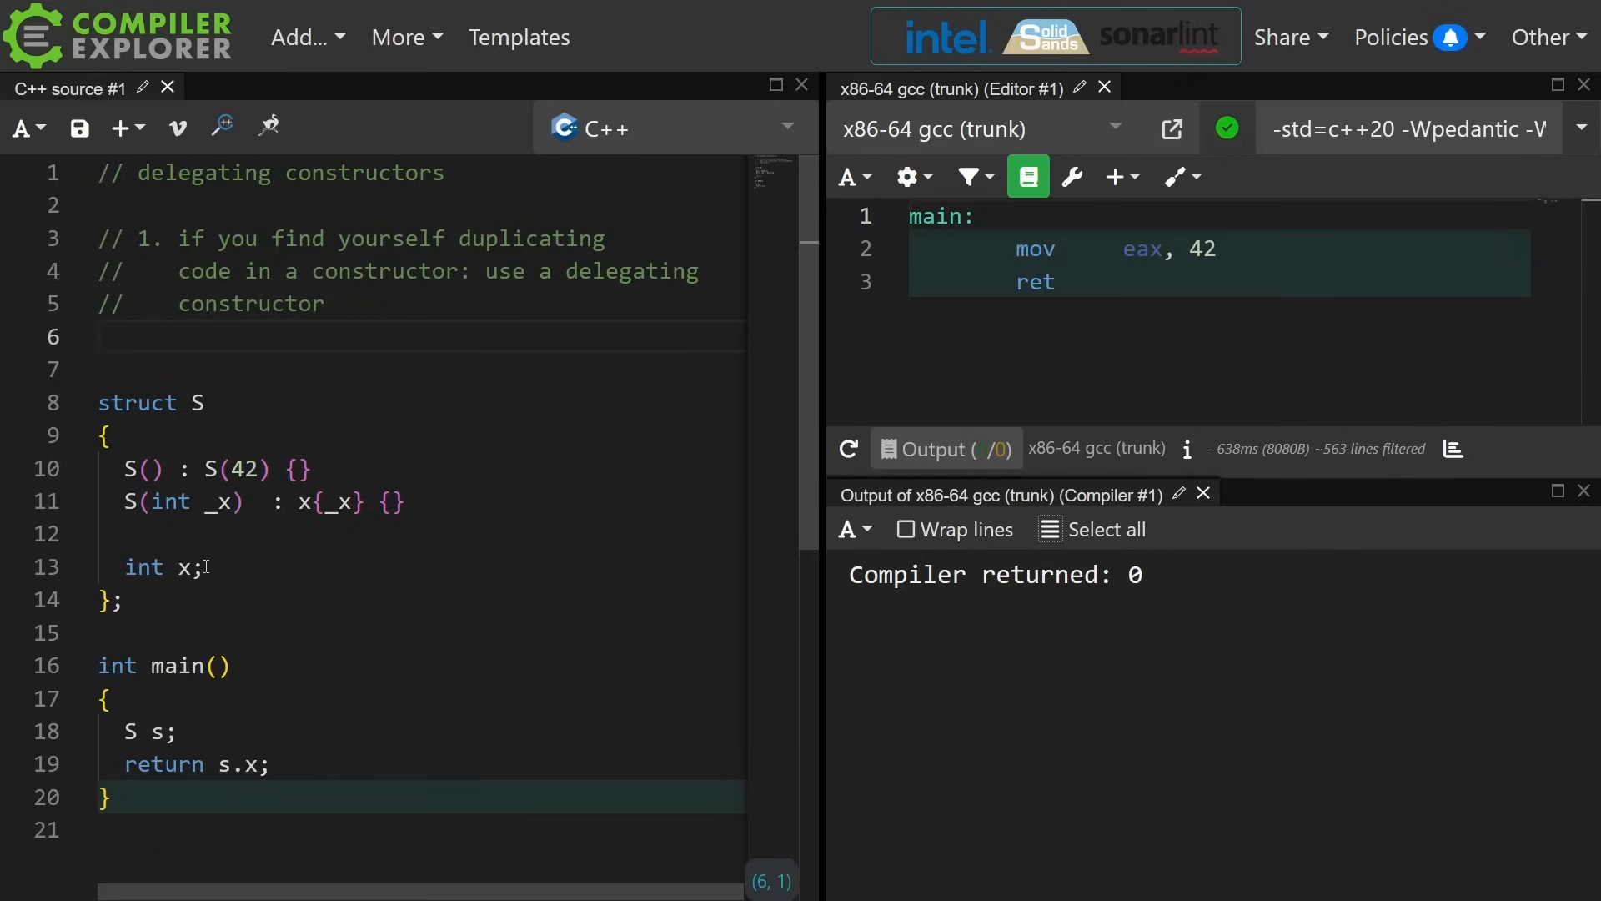
{"action": "type", "text": "// 2. If *any* constructor completes, the"}
{"action": "type", "text": "//    for advanced lifetime"}
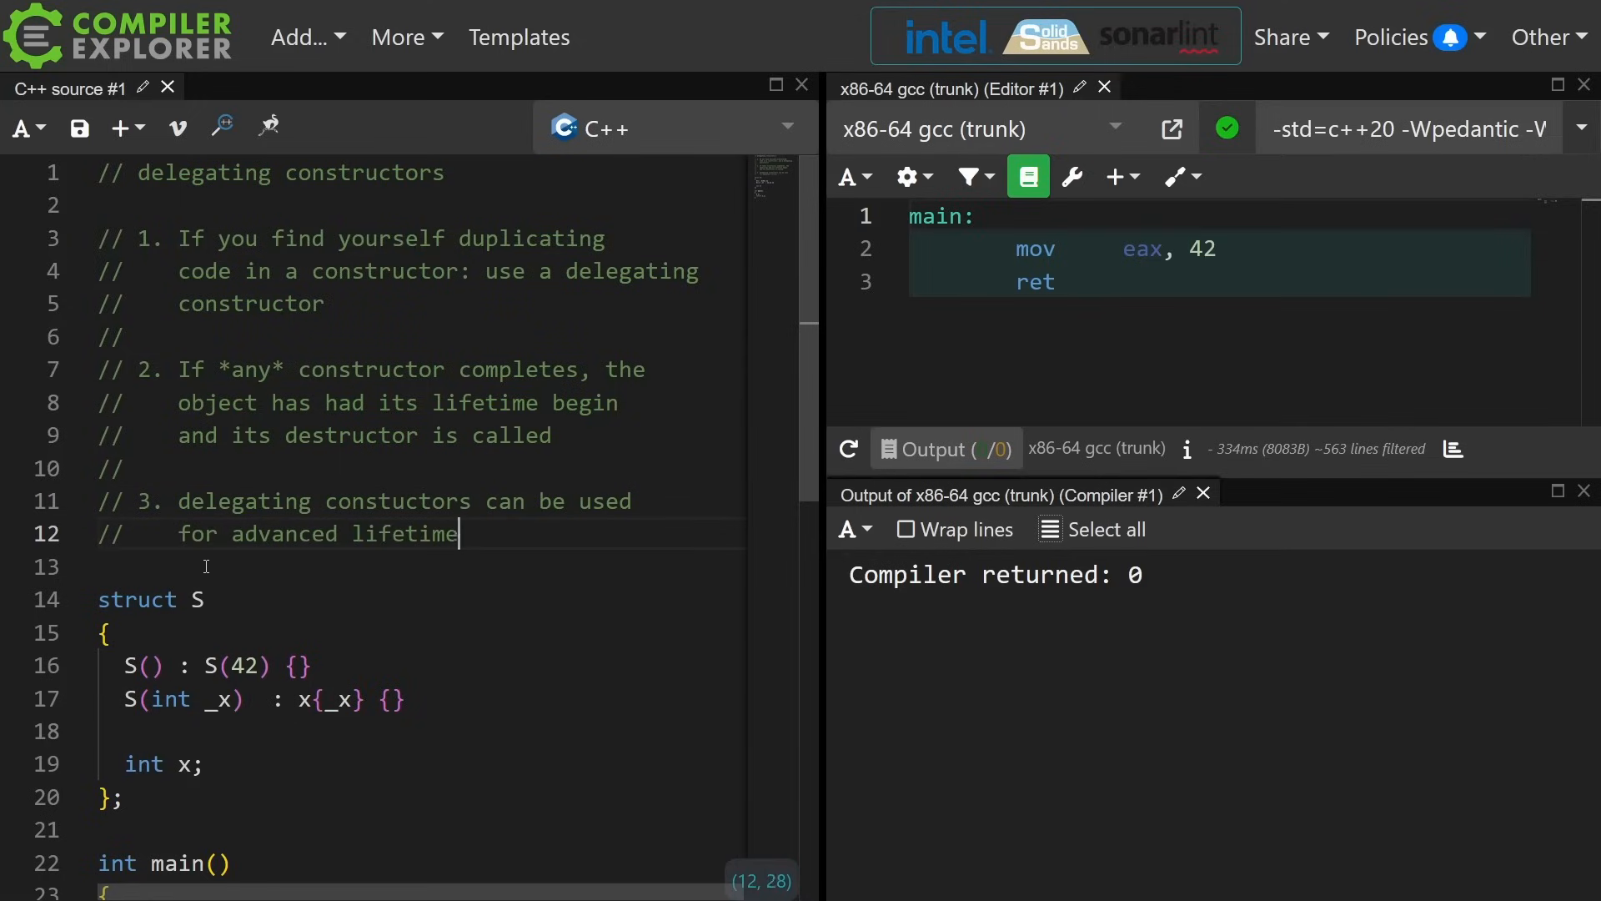
{"action": "type", "text": "management"}
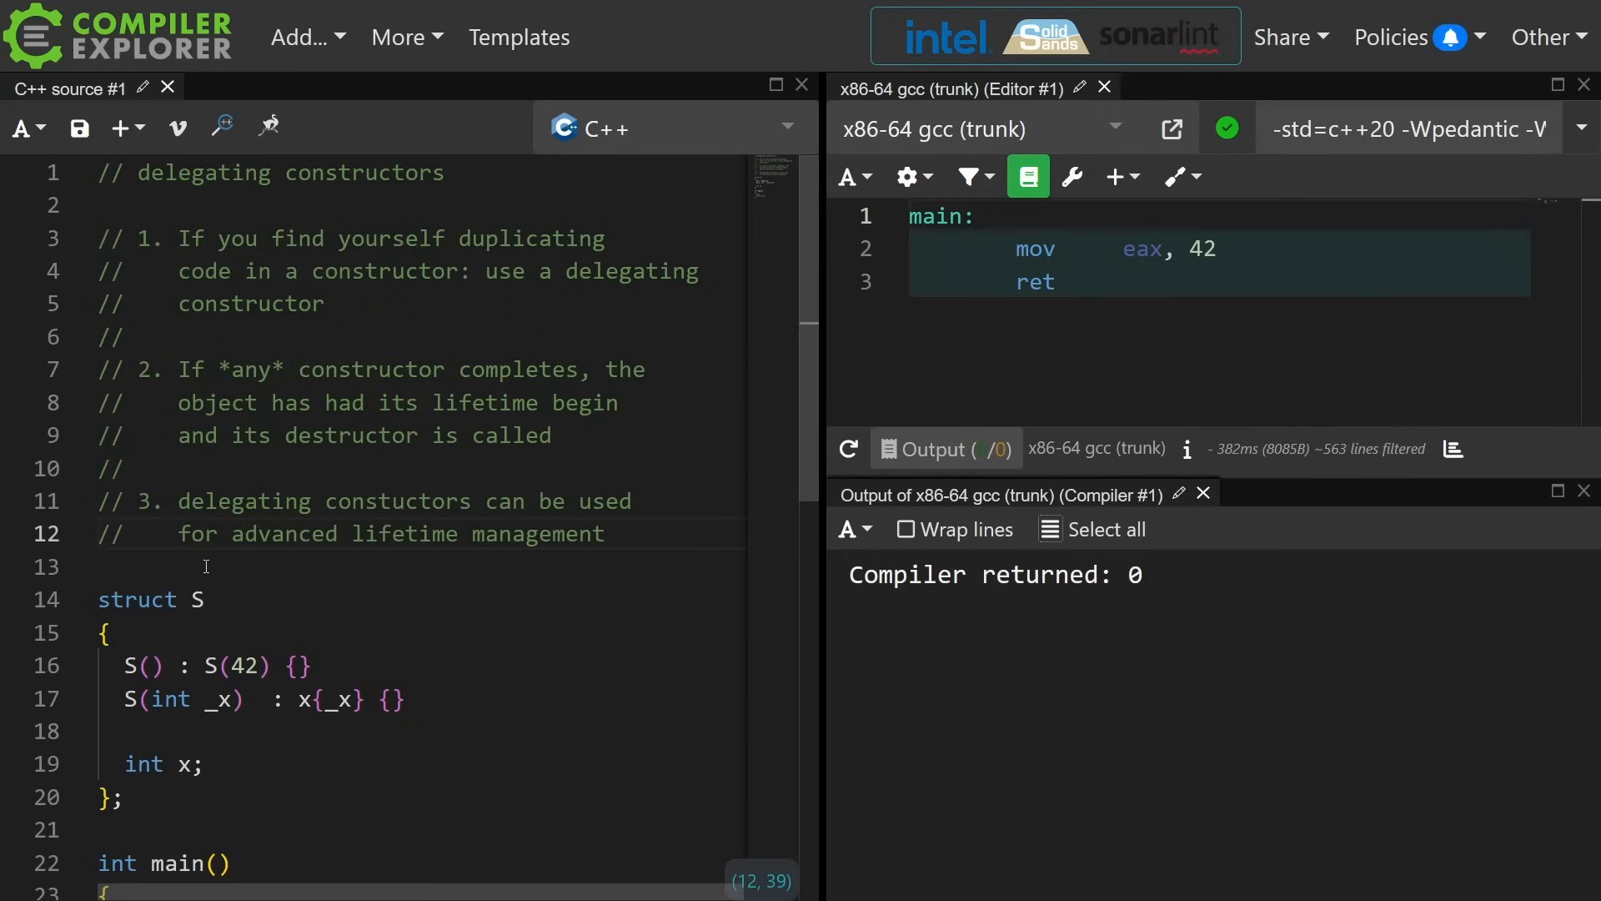
{"action": "scroll", "scroll_direction": "down", "scroll_amount": 3}
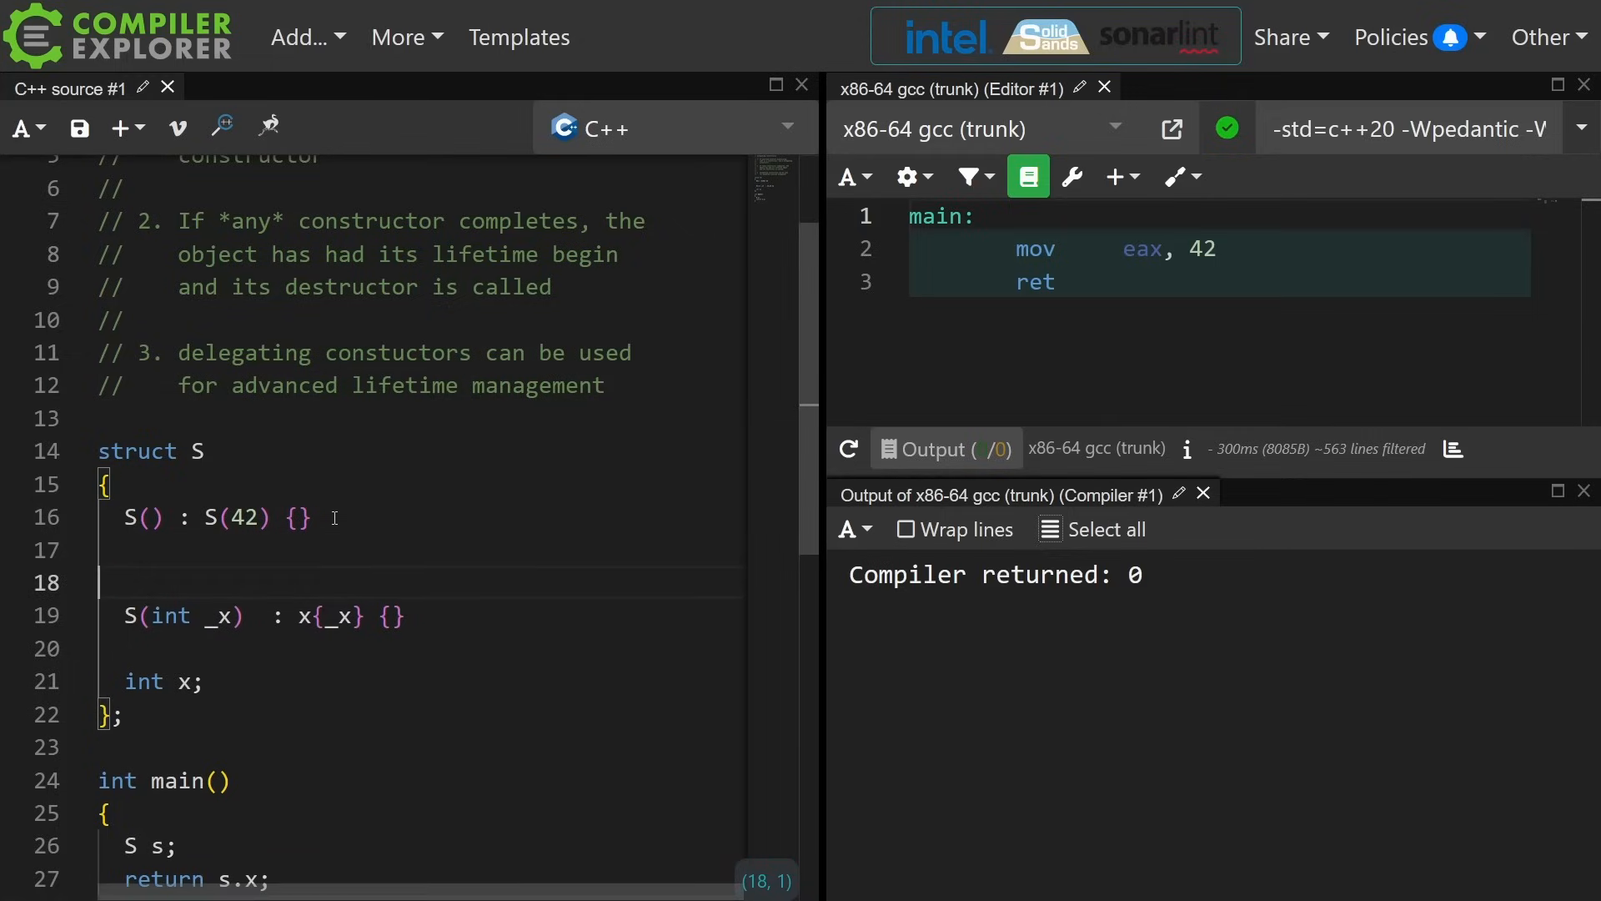
Add a private: section label inside struct S for the int constructor.
{"action": "type", "text": "privat"}
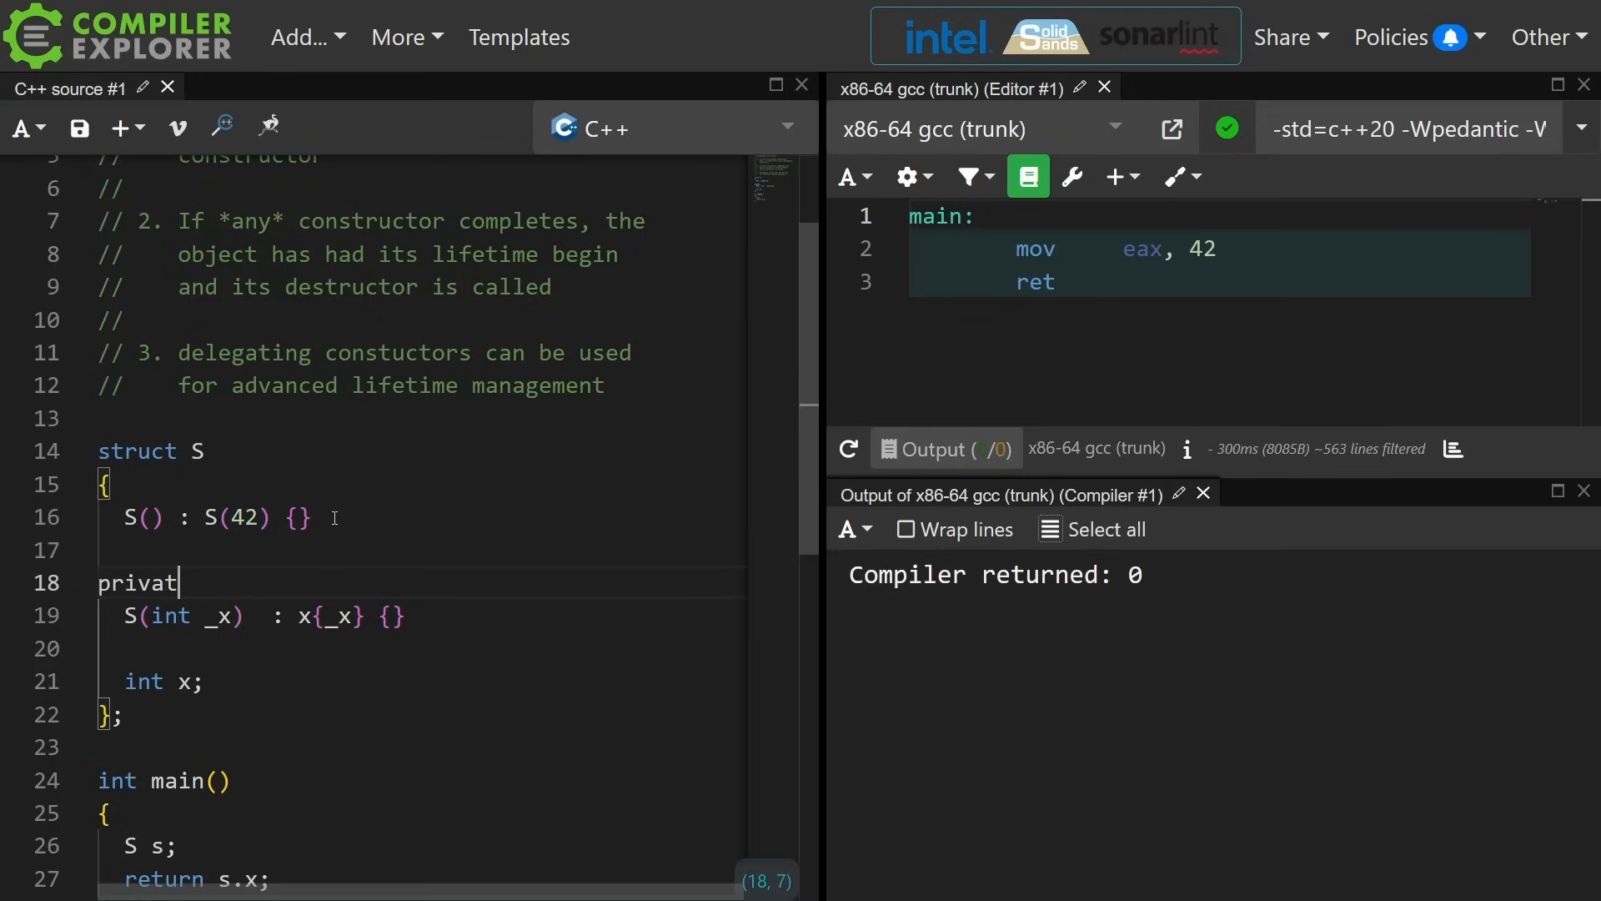
{"action": "type", "text": ":"}
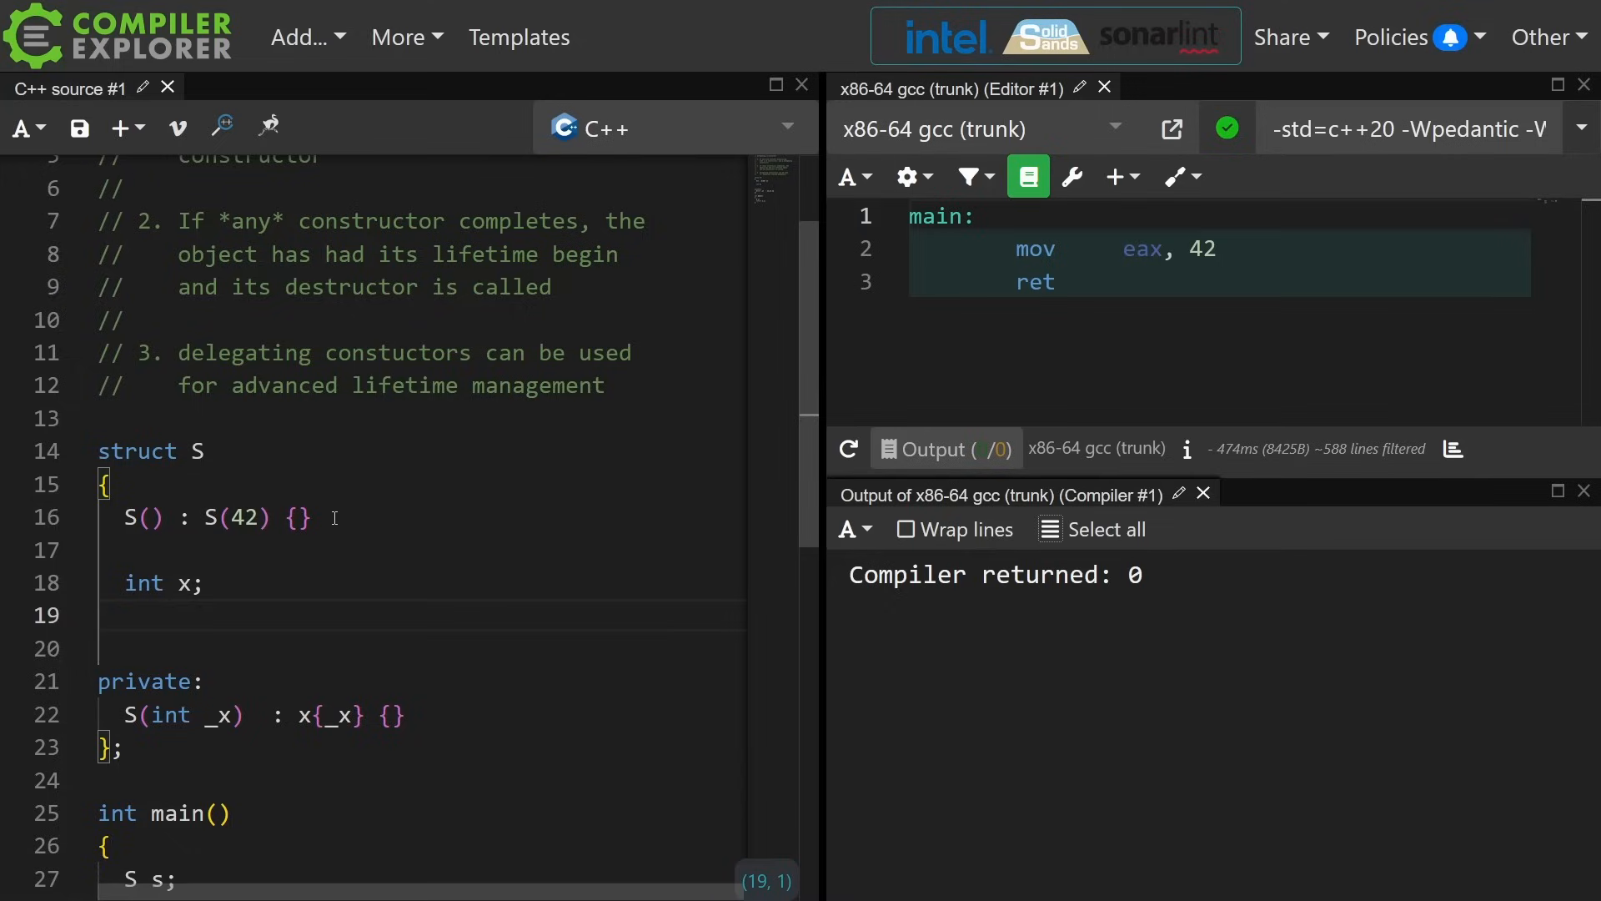
{"action": "mouse_move", "coordinate": [248, 406]}
{"action": "type", "text": "/* nothing else here *"}
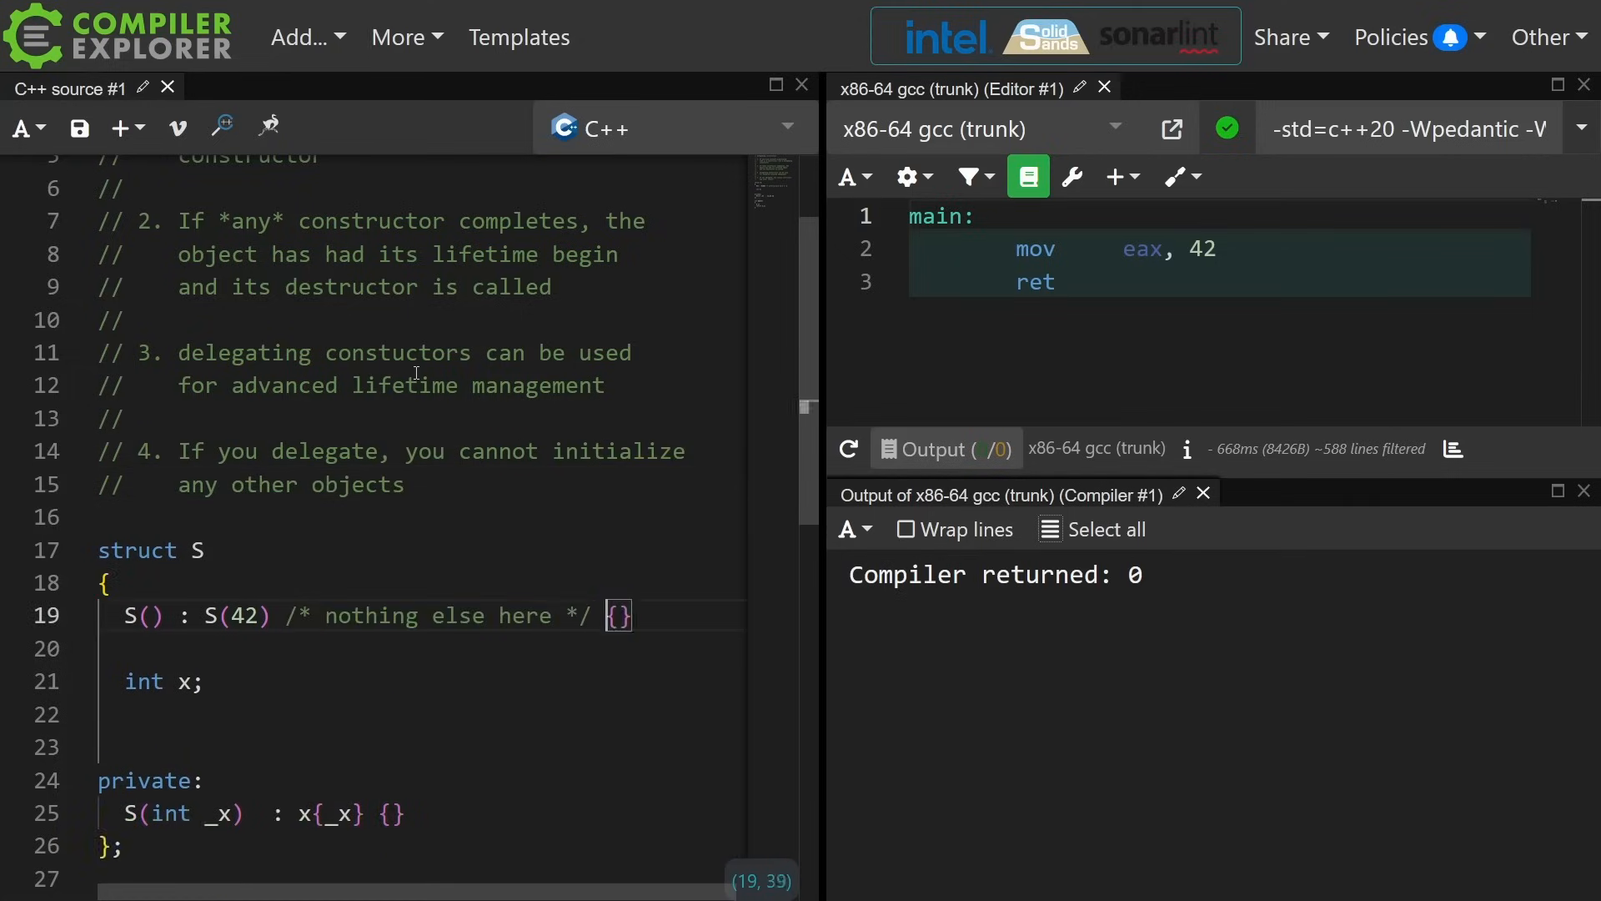
Put /* but more here if you want */ inside the default constructor's braces.
{"action": "type", "text": "/* but more here if you want */"}
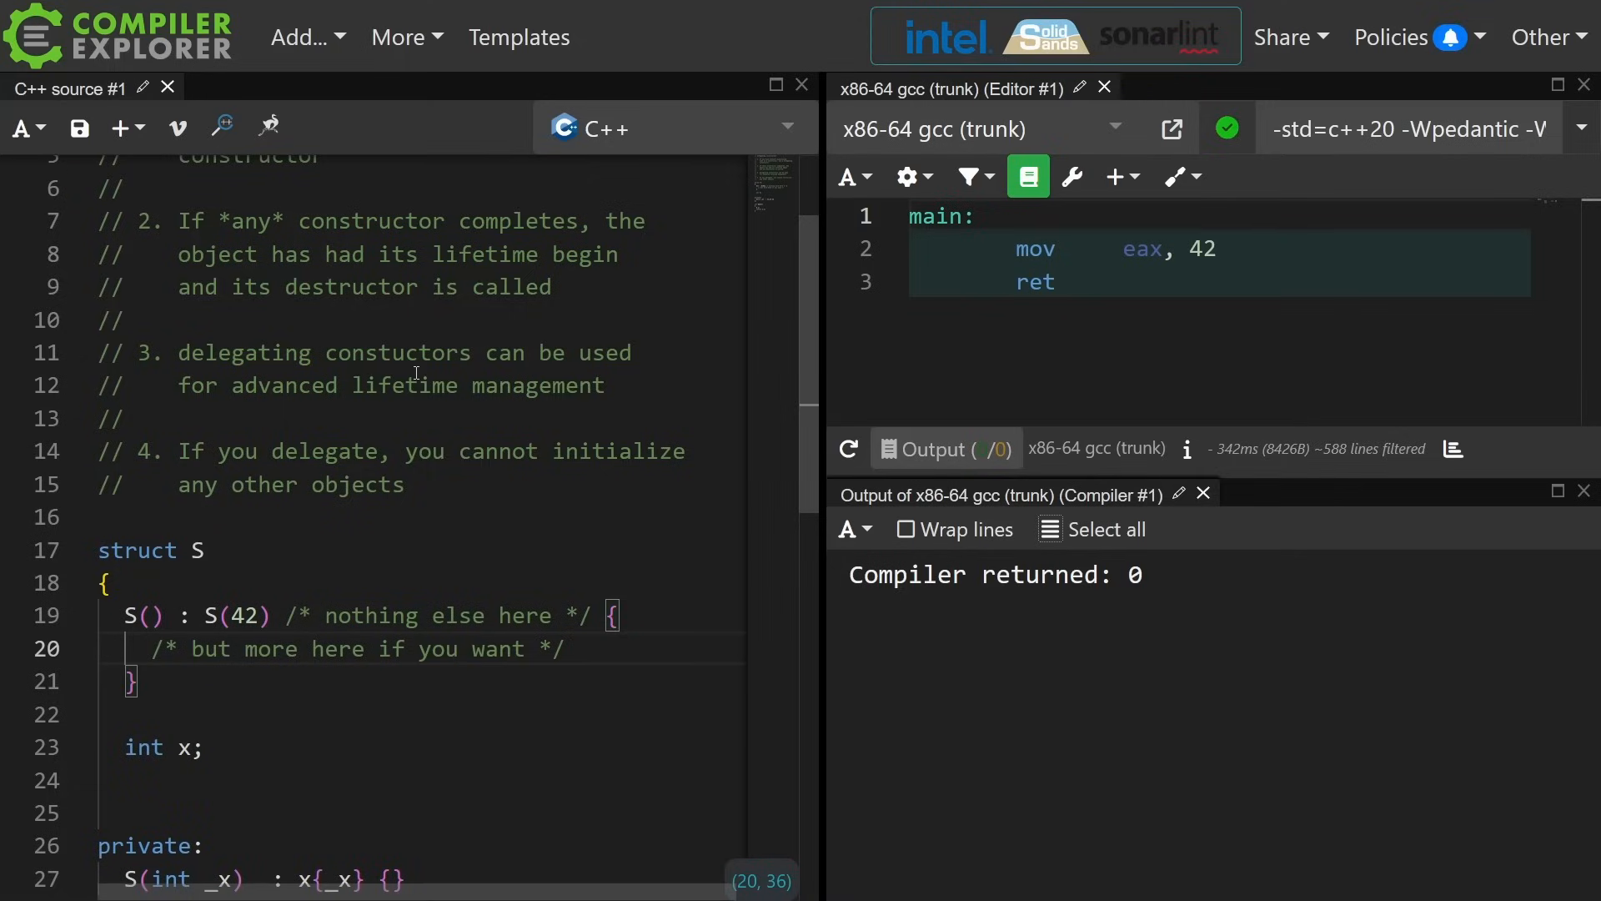